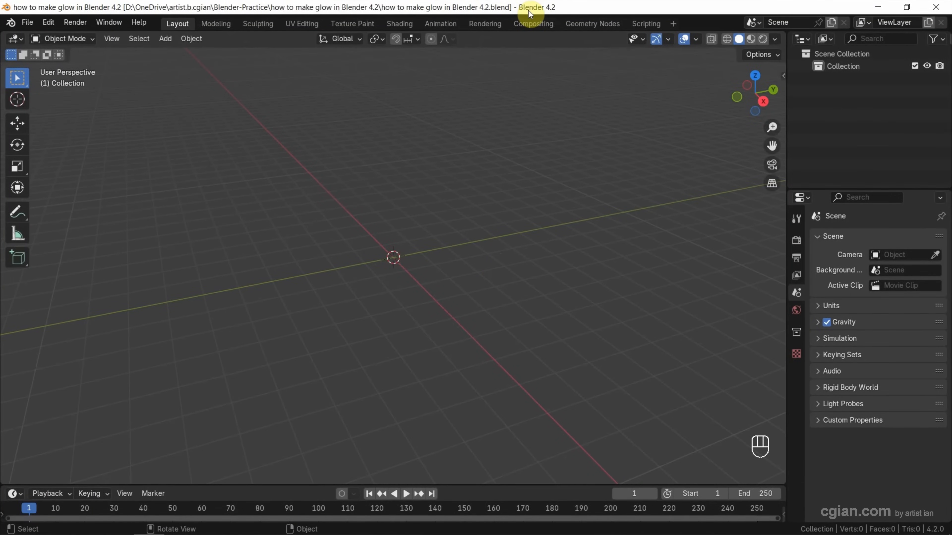
{"action": "mouse_move", "coordinate": [495, 113]}
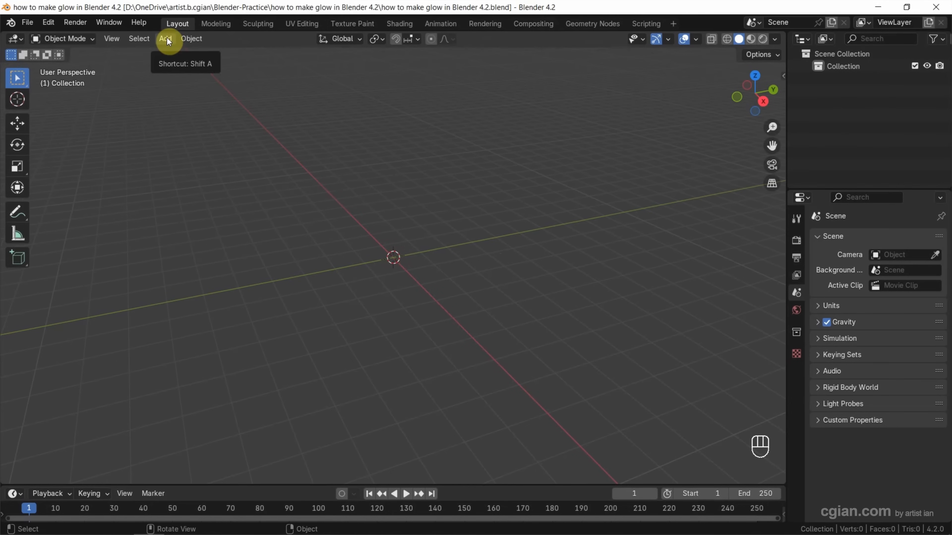
Add a cube mesh to the scene and expand its Add Cube operator panel.
{"action": "left_click", "coordinate": [164, 38]}
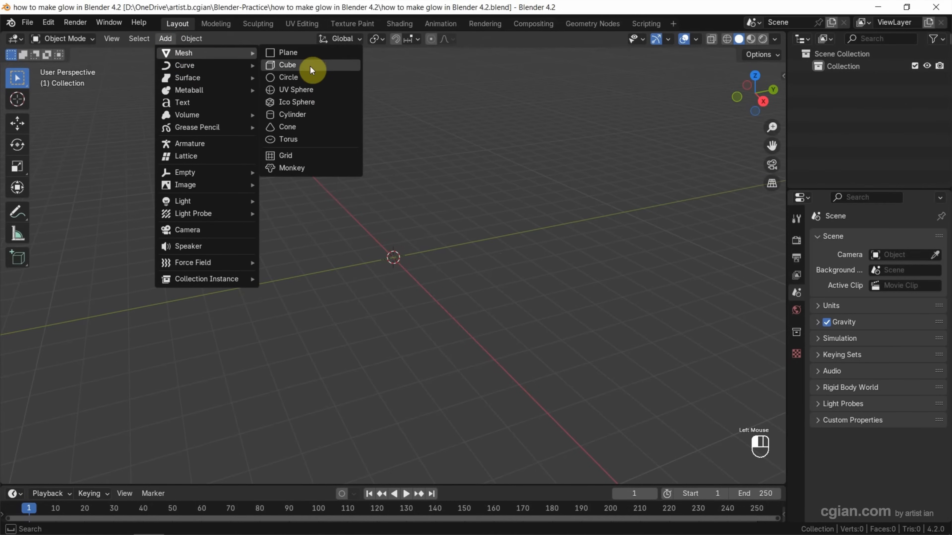
{"action": "left_click", "coordinate": [288, 65]}
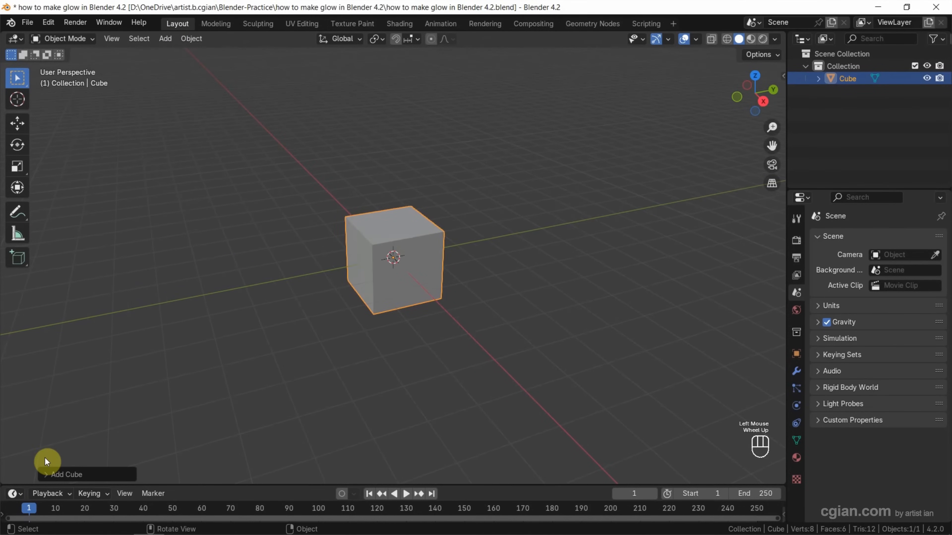
{"action": "left_click", "coordinate": [66, 475]}
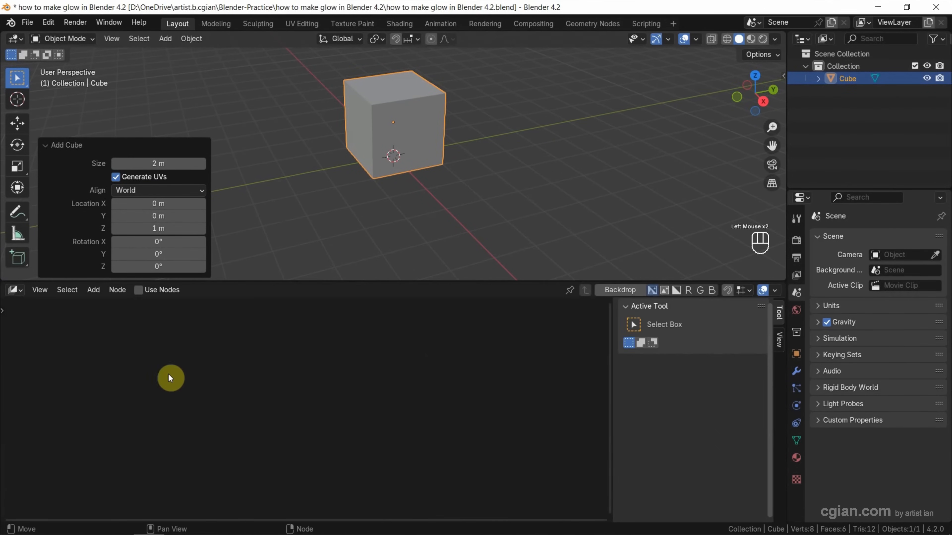
{"action": "mouse_move", "coordinate": [138, 296]}
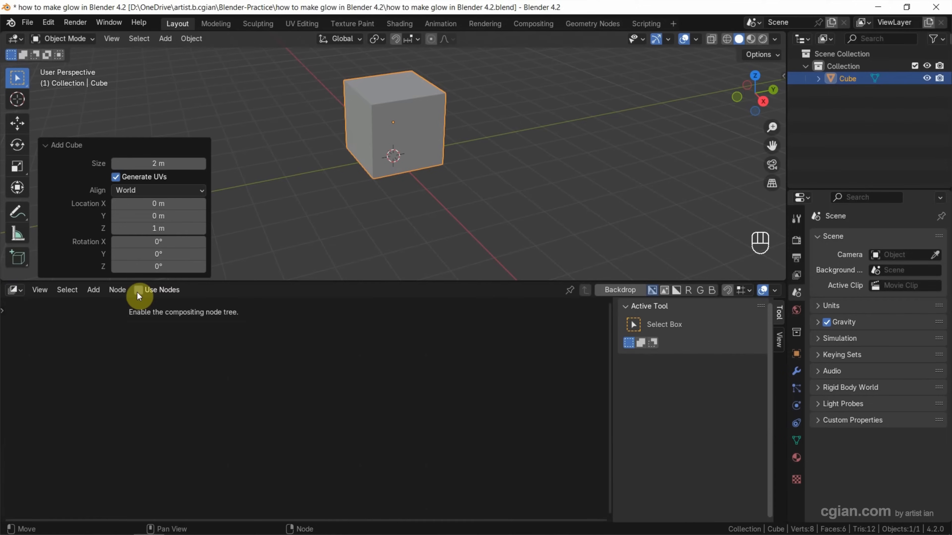
Enable Use Nodes and insert a Glare node between Render Layers and Composite.
{"action": "left_click", "coordinate": [138, 290]}
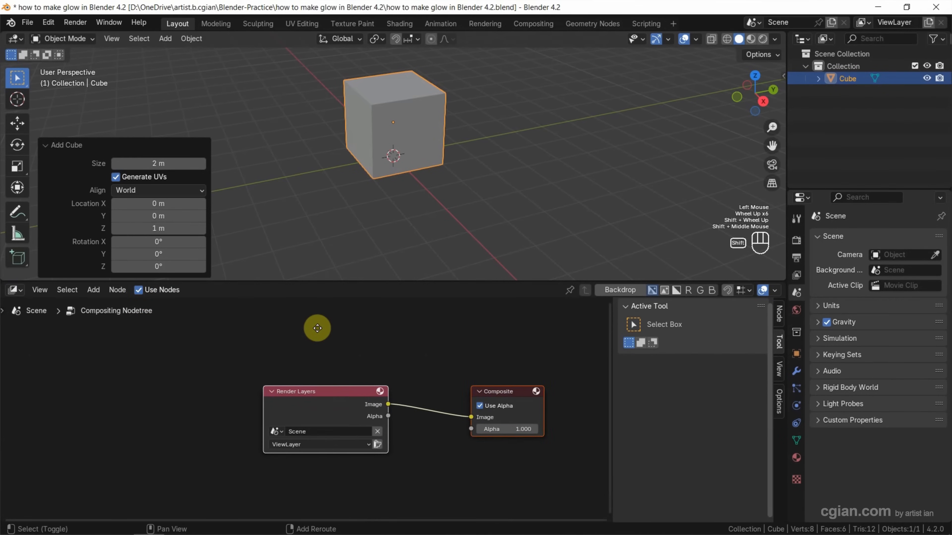
{"action": "key", "text": "shift+a"}
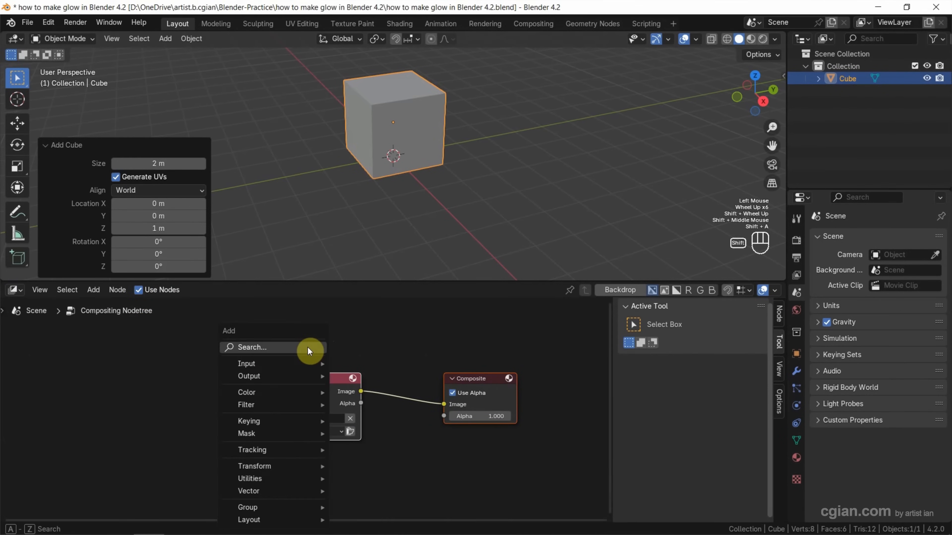
{"action": "type", "text": "gla"}
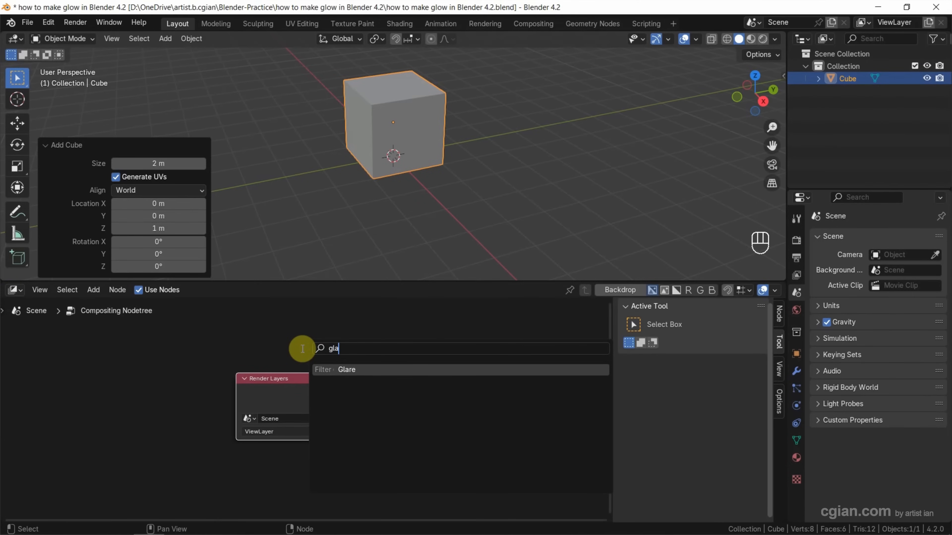
{"action": "left_click", "coordinate": [346, 369]}
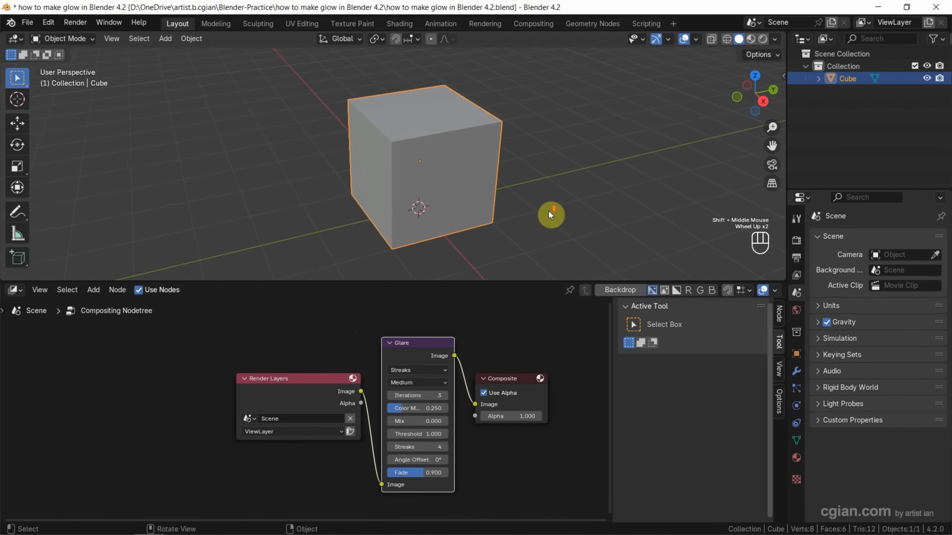
{"action": "mouse_move", "coordinate": [550, 218]}
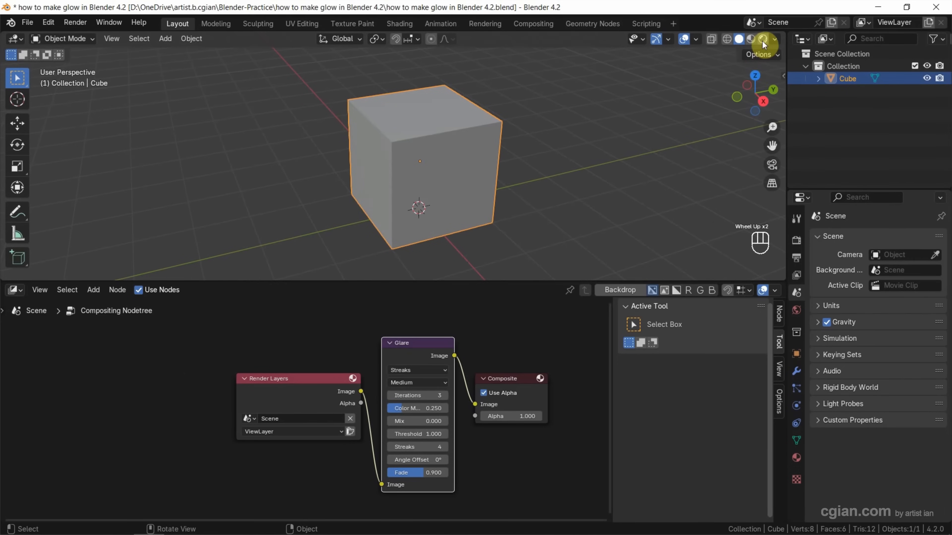
Set the viewport to Rendered shading with Compositor set to Always, showing EEVEE render settings.
{"action": "left_click", "coordinate": [763, 39]}
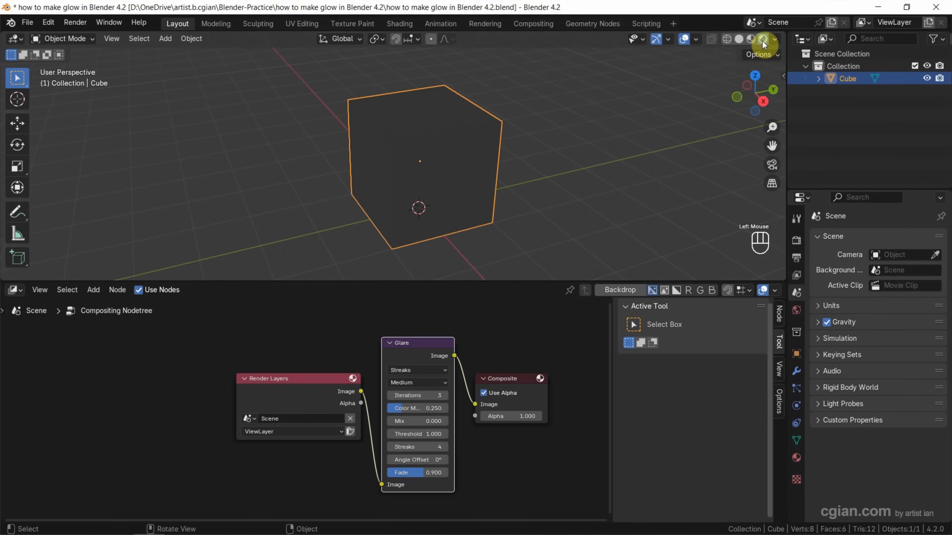
{"action": "left_click", "coordinate": [774, 39]}
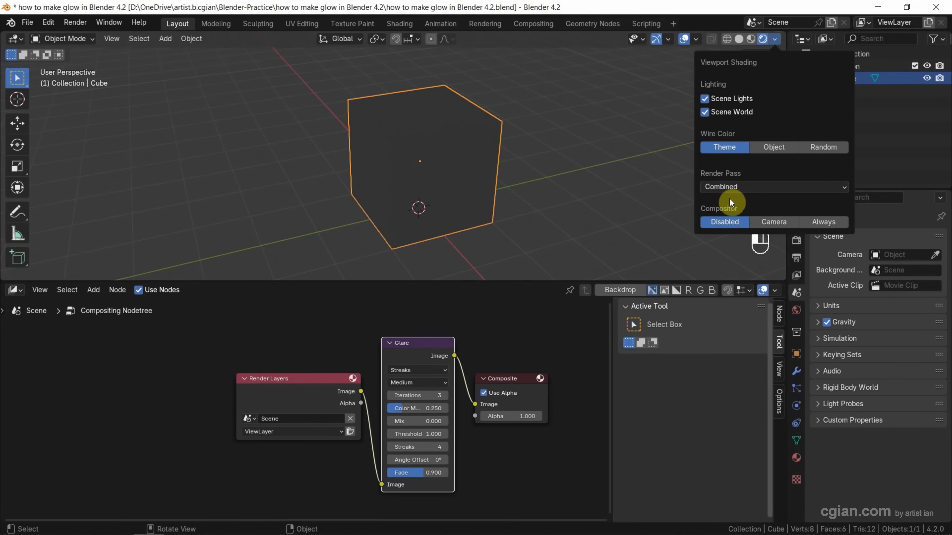
{"action": "left_click", "coordinate": [823, 222]}
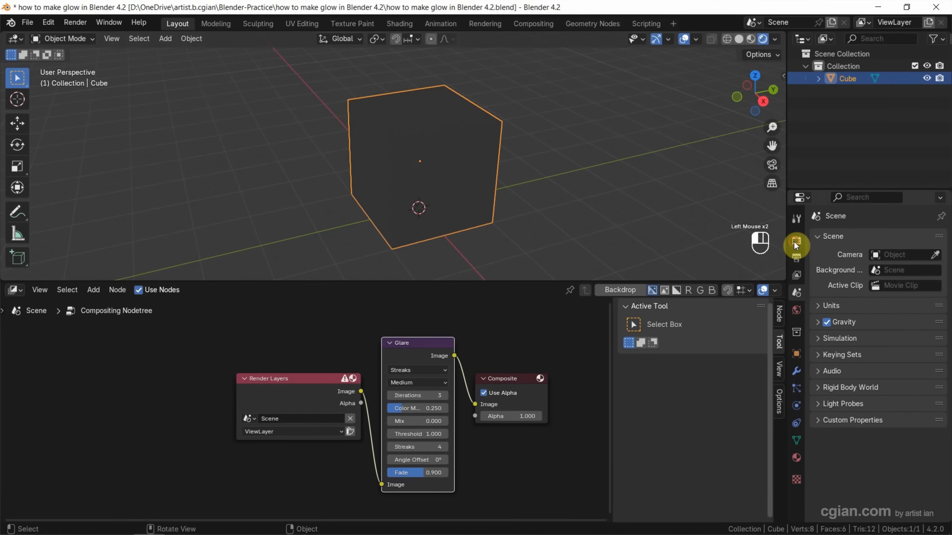
{"action": "left_click", "coordinate": [796, 240]}
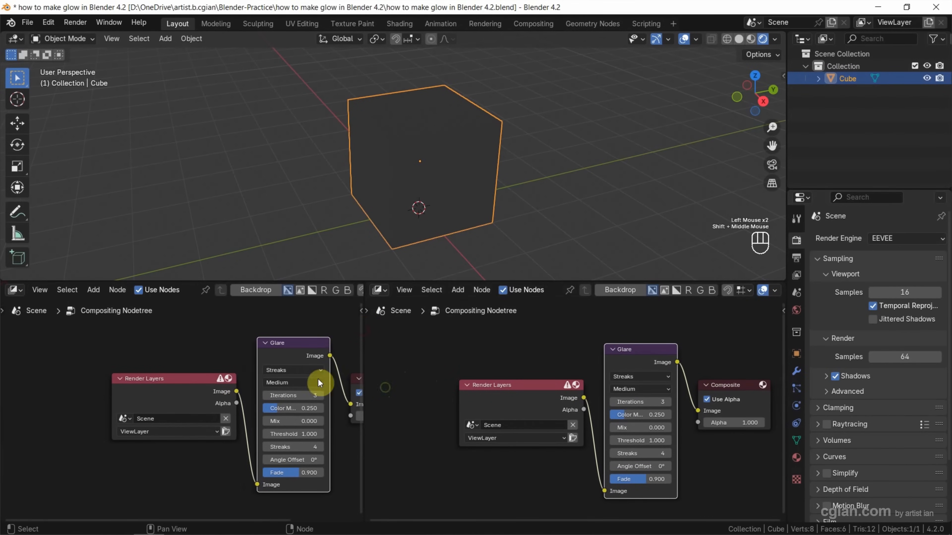
{"action": "mouse_move", "coordinate": [17, 293]}
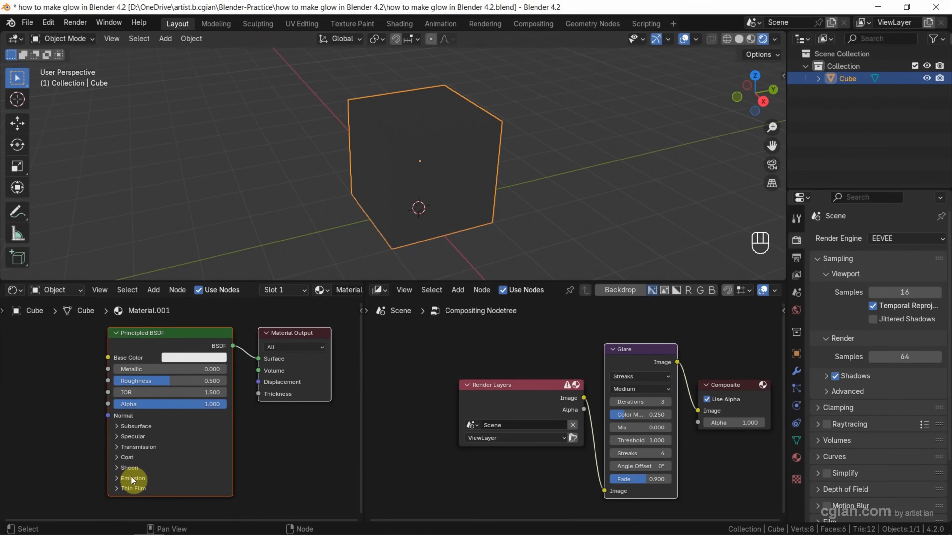
Set the Principled BSDF emission to strength 4 with a bright blue colour.
{"action": "left_click", "coordinate": [129, 478]}
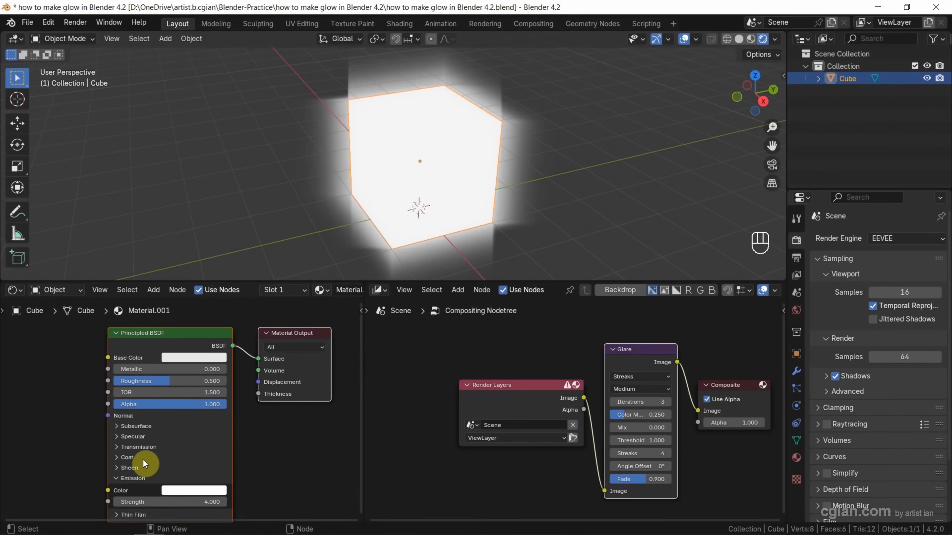
{"action": "left_click", "coordinate": [193, 489]}
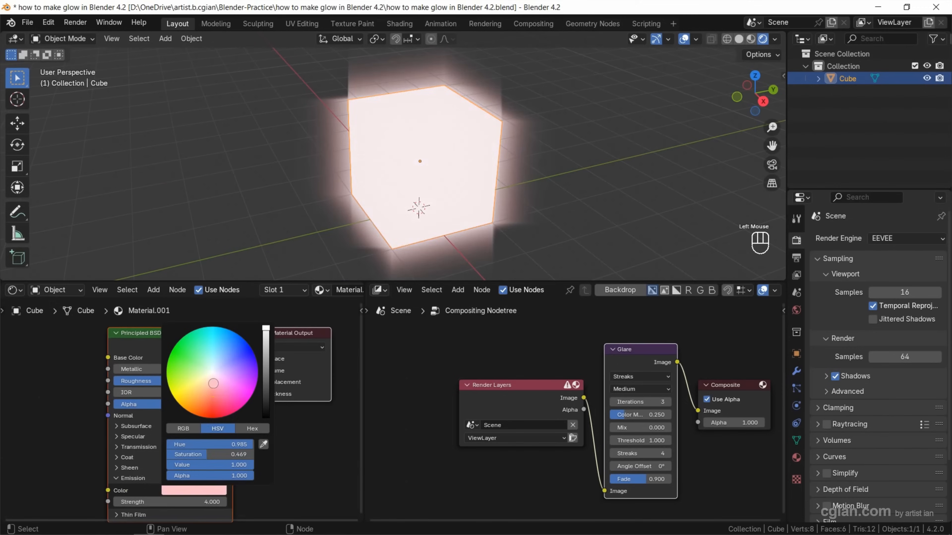
{"action": "left_click", "coordinate": [222, 338]}
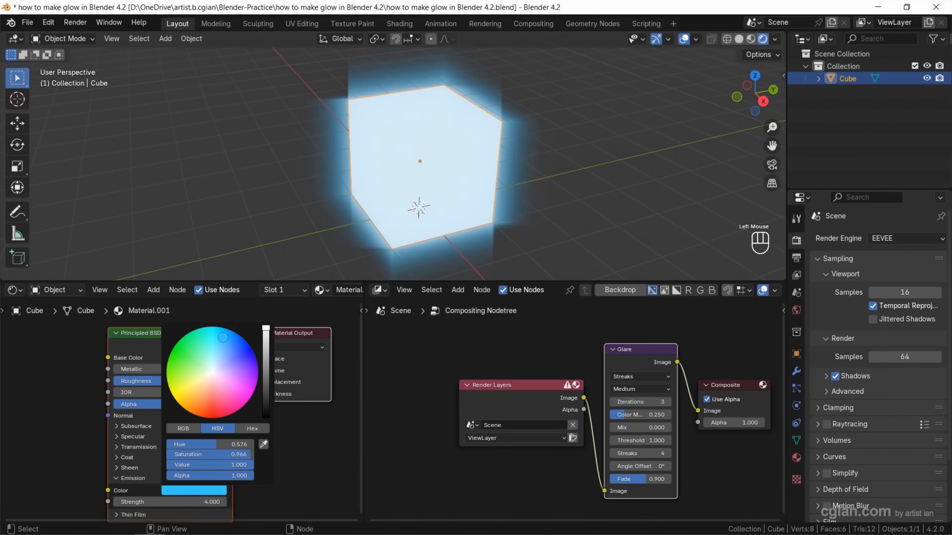
{"action": "left_click_drag", "start_coordinate": [222, 337], "coordinate": [228, 330]}
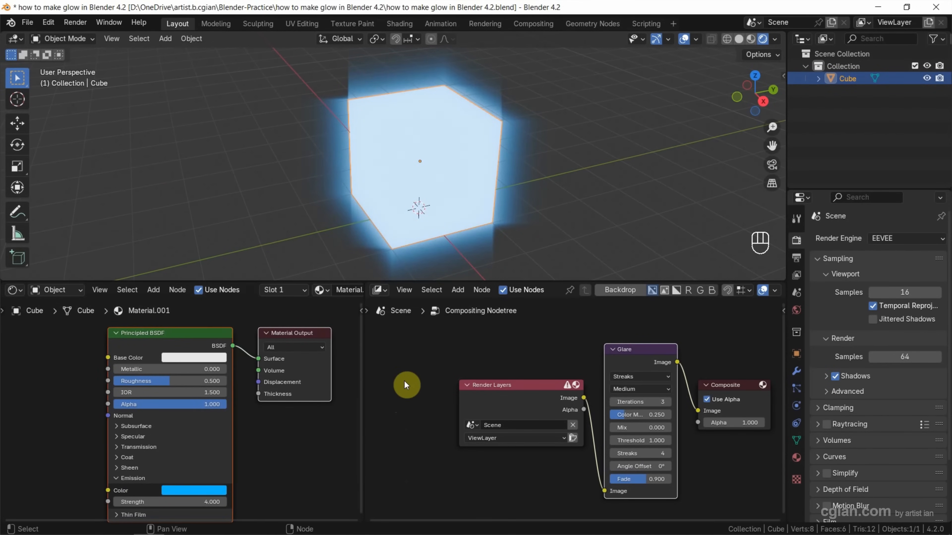
{"action": "mouse_move", "coordinate": [517, 354]}
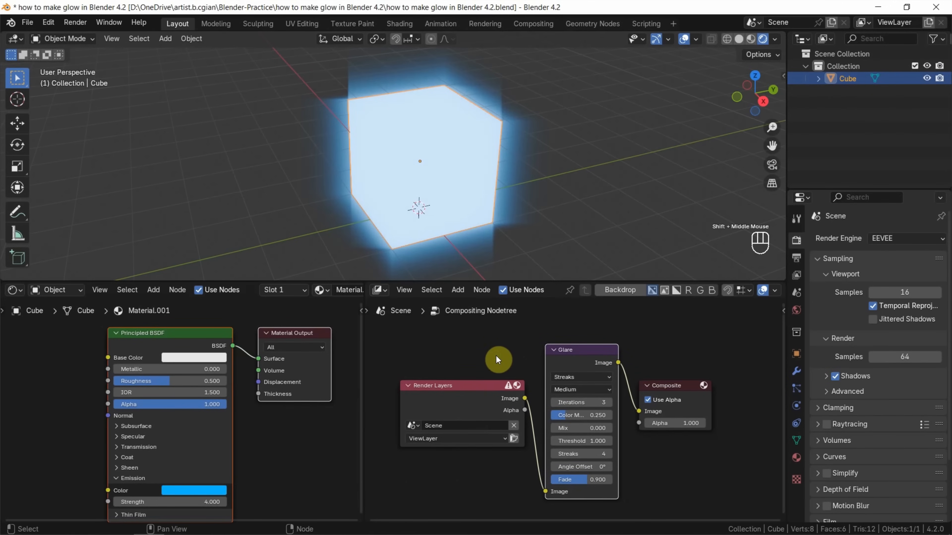
{"action": "mouse_move", "coordinate": [577, 350]}
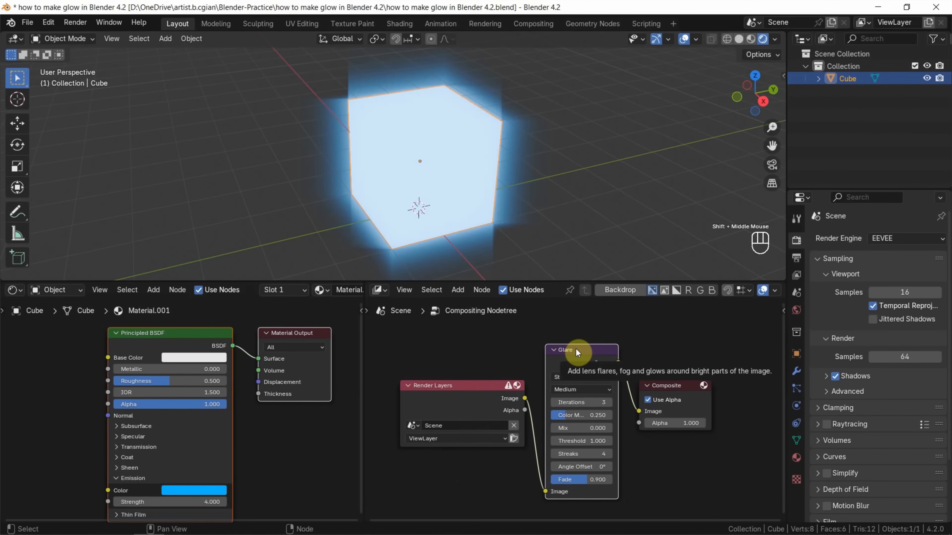
Try the Ghosts glare type, then settle on Bloom for a soft halo.
{"action": "left_click", "coordinate": [580, 389]}
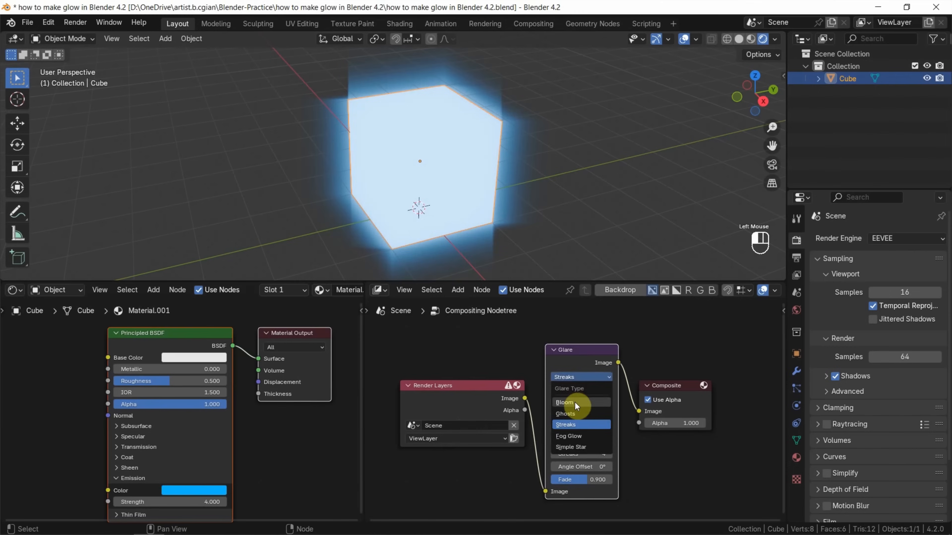
{"action": "left_click", "coordinate": [565, 402]}
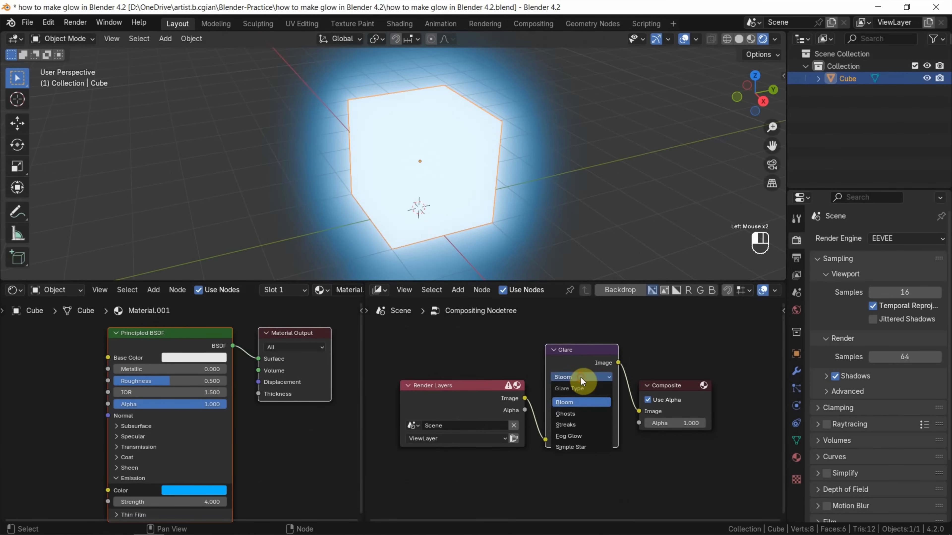
{"action": "left_click", "coordinate": [565, 414]}
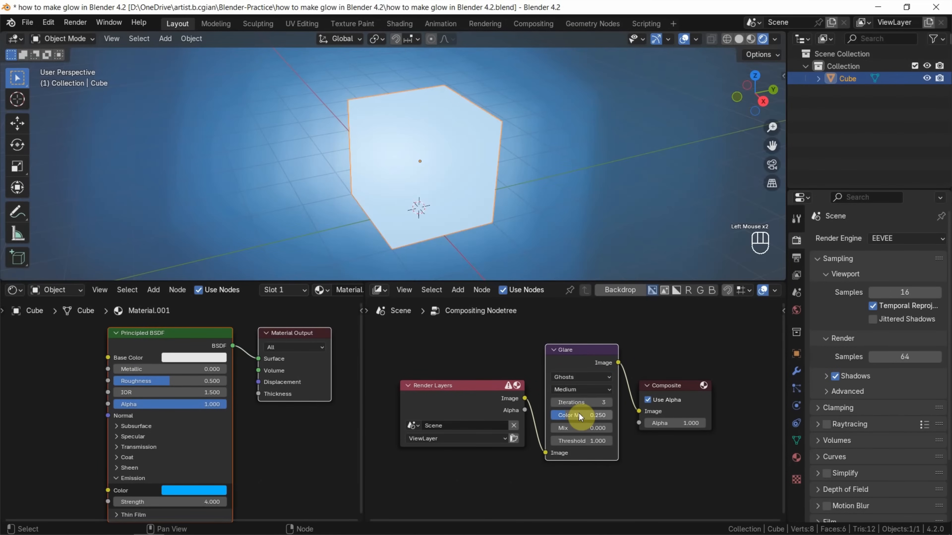
{"action": "left_click", "coordinate": [579, 376]}
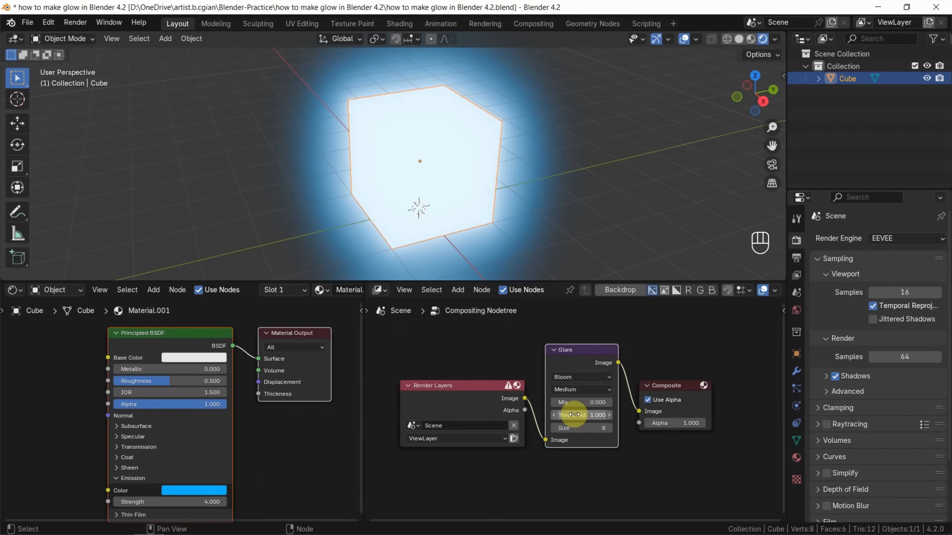
{"action": "mouse_move", "coordinate": [580, 414]}
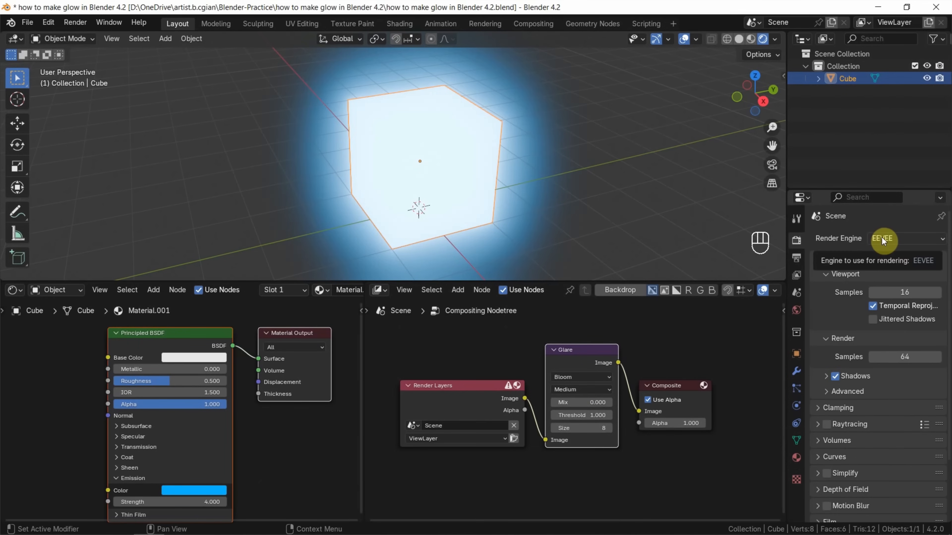
Change the render engine from EEVEE to Cycles.
{"action": "left_click", "coordinate": [883, 238]}
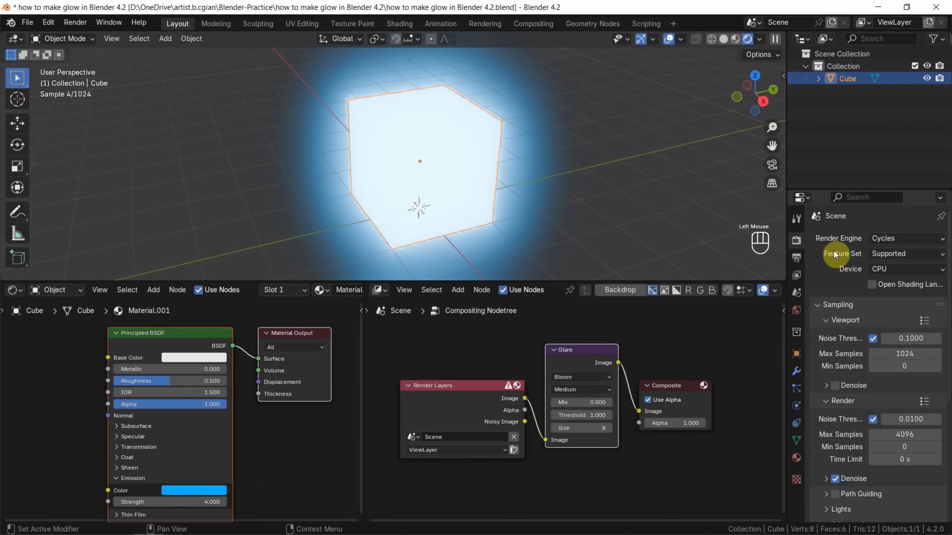